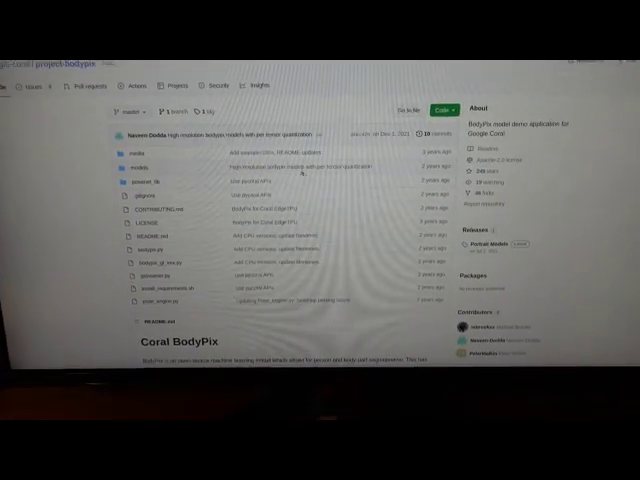
Start sudo apt-get install libedgetpu1-max and reach the max-frequency overheating warning dialog.
{"action": "scroll", "scroll_direction": "down", "scroll_amount": 3}
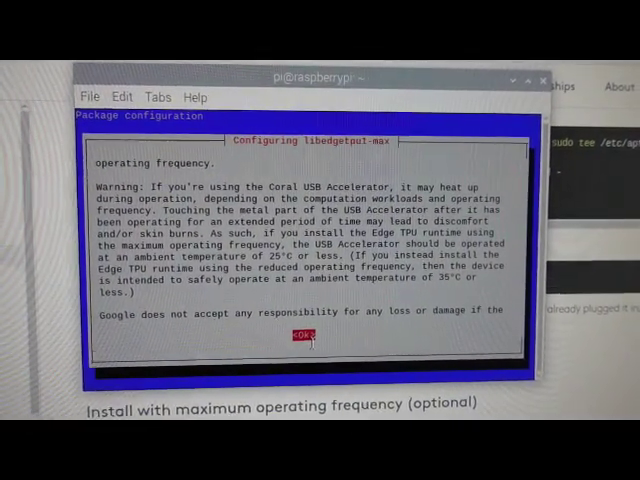
{"action": "left_click", "coordinate": [304, 336]}
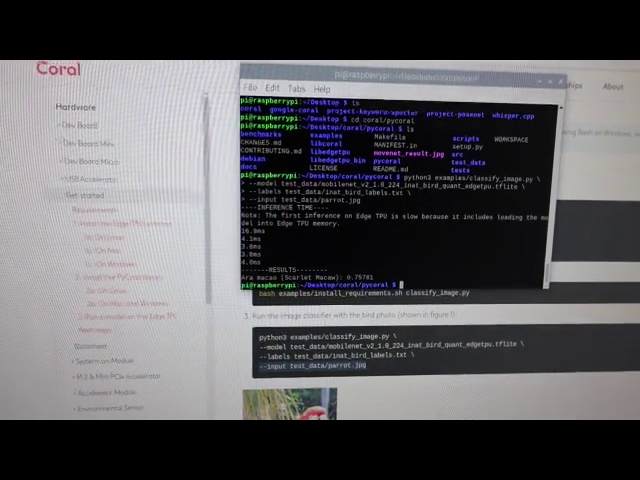
{"action": "scroll", "scroll_direction": "down", "scroll_amount": 3}
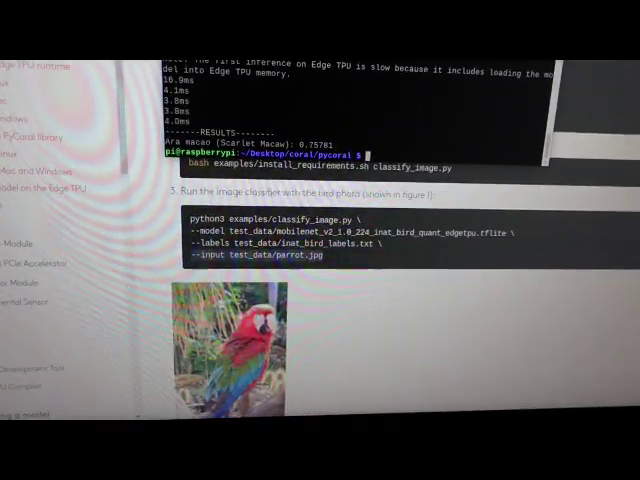